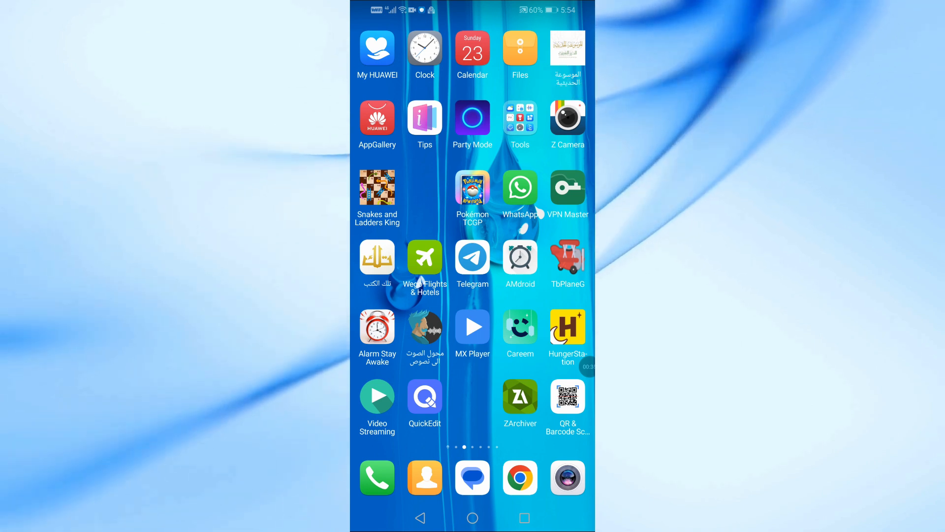
Launch the Files app from the Android home screen.
{"action": "left_click", "coordinate": [519, 48]}
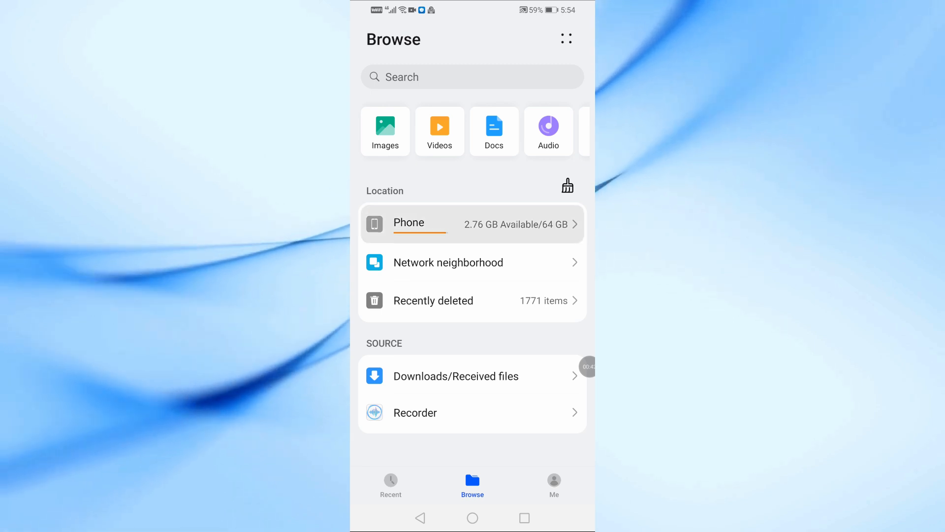
Open Phone internal storage and start a new folder there.
{"action": "left_click", "coordinate": [409, 223]}
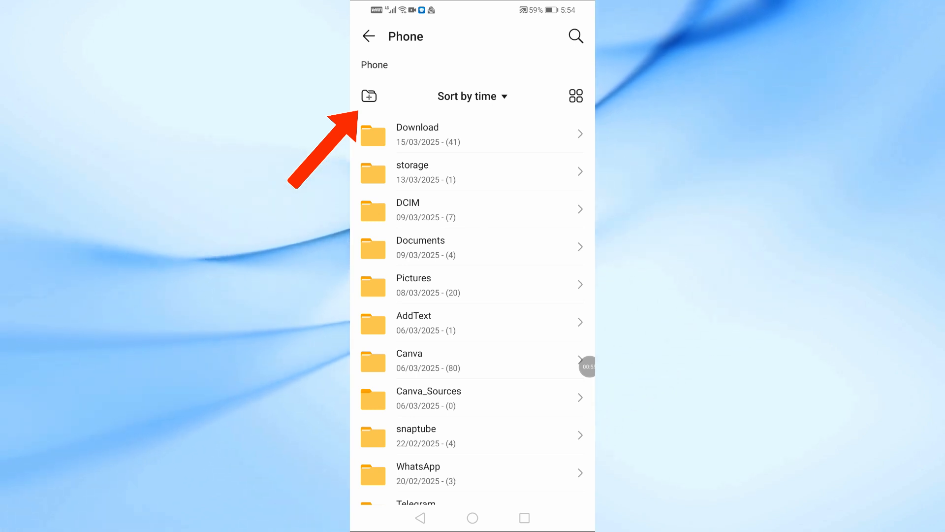
{"action": "left_click", "coordinate": [368, 96]}
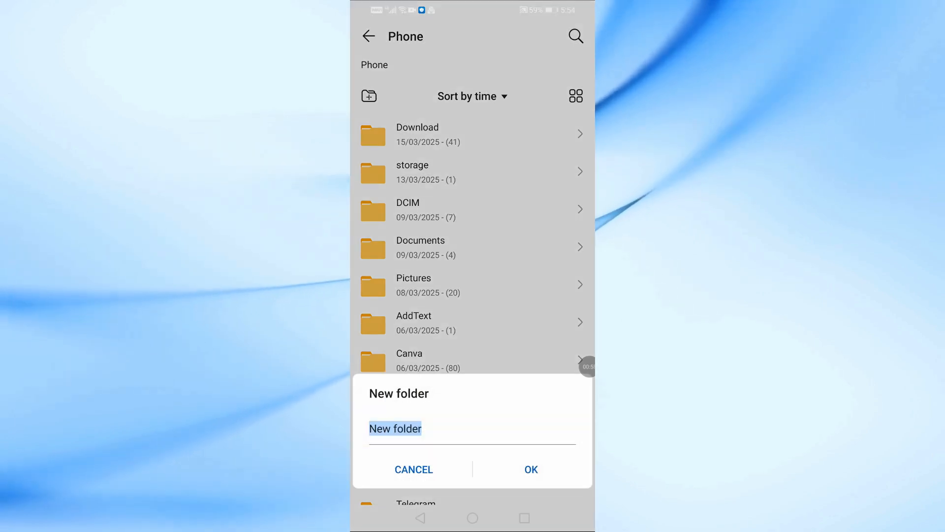
Name the new folder PSP, confirm it, and go into Download.
{"action": "left_click", "coordinate": [395, 428]}
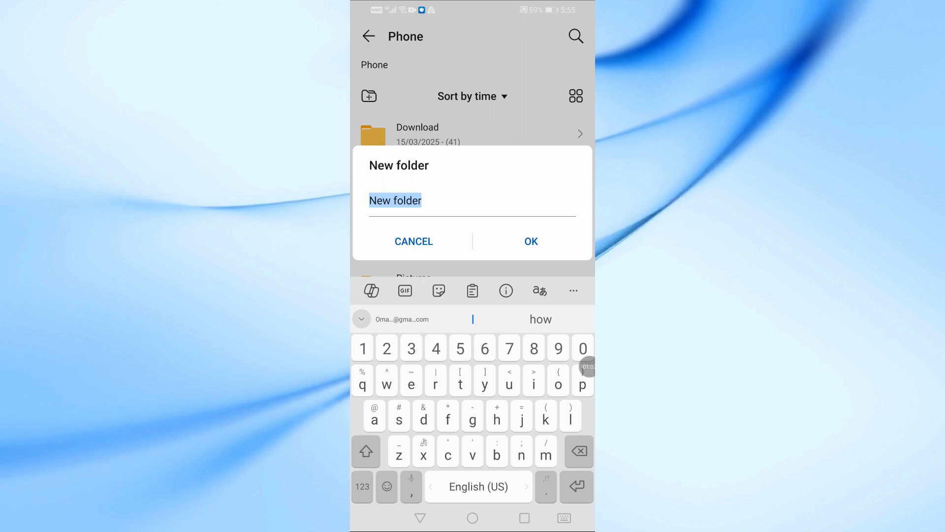
{"action": "left_click", "coordinate": [366, 450]}
{"action": "type", "text": "PSP"}
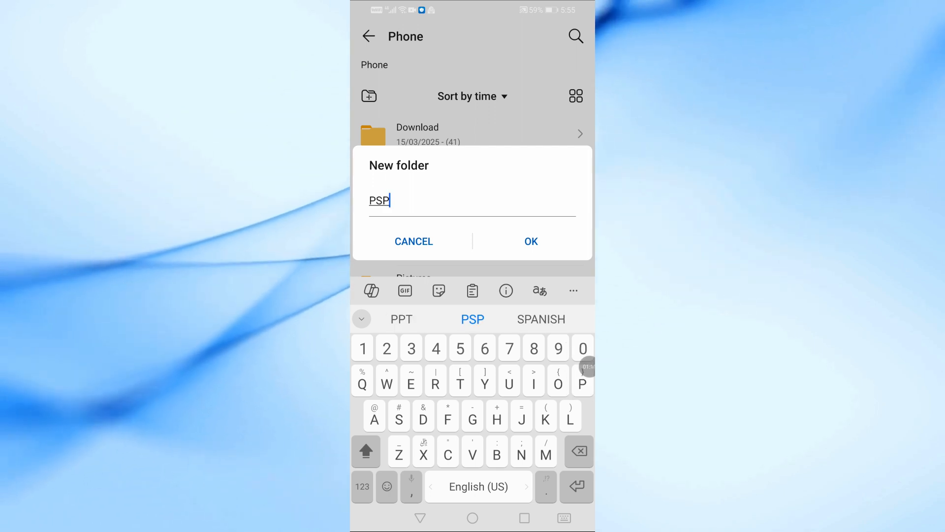
{"action": "left_click", "coordinate": [530, 241]}
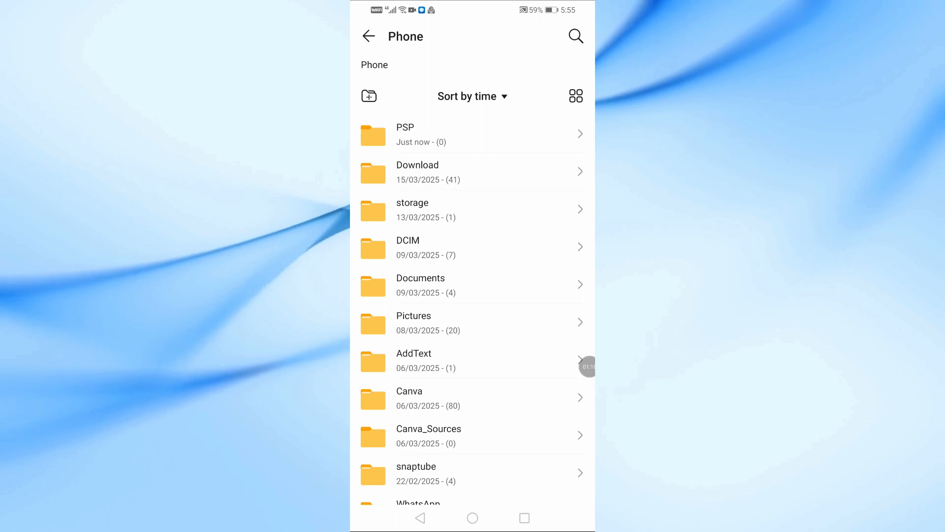
{"action": "left_click", "coordinate": [416, 172]}
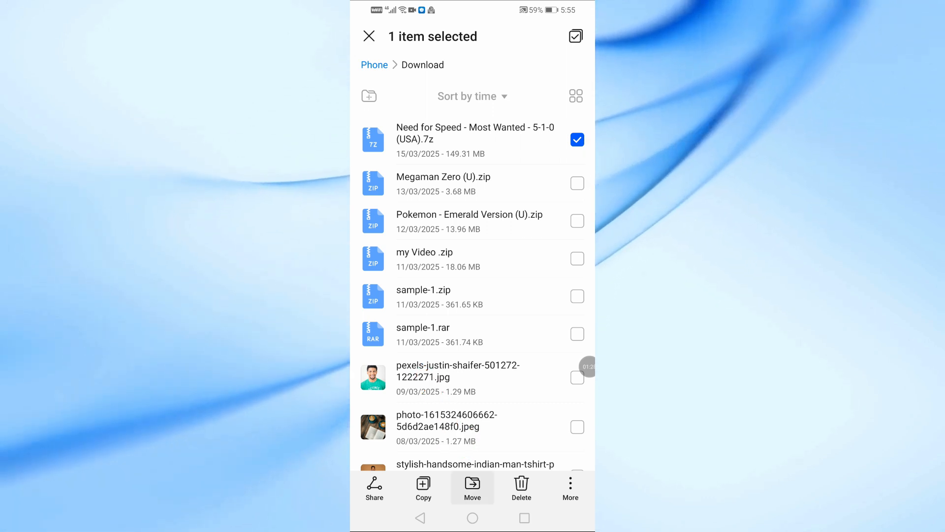
Move the selected Need for Speed .7z archive into Phone/PSP.
{"action": "left_click", "coordinate": [472, 487]}
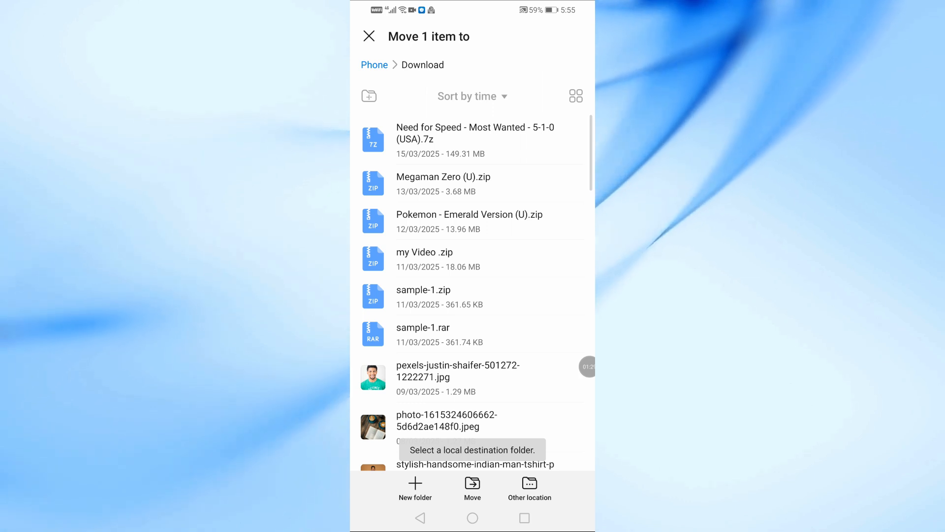
{"action": "left_click", "coordinate": [374, 64]}
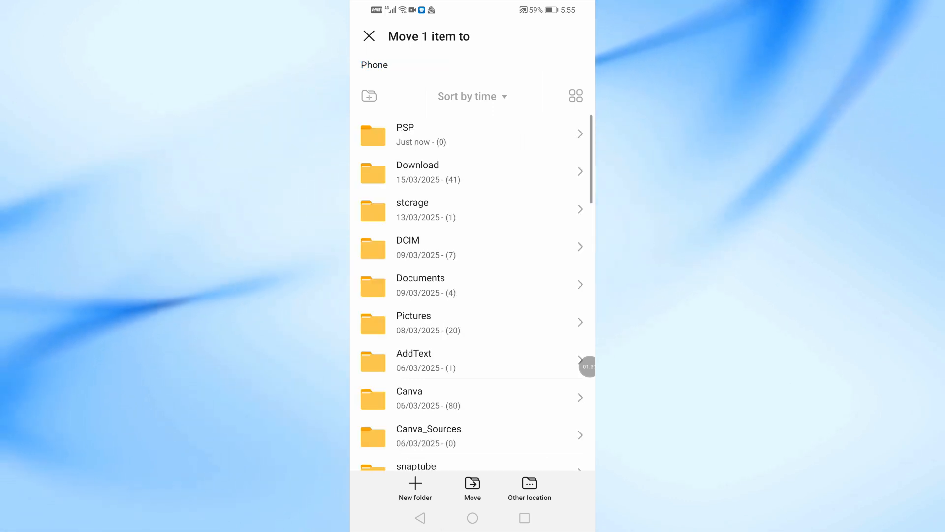
{"action": "left_click", "coordinate": [405, 134]}
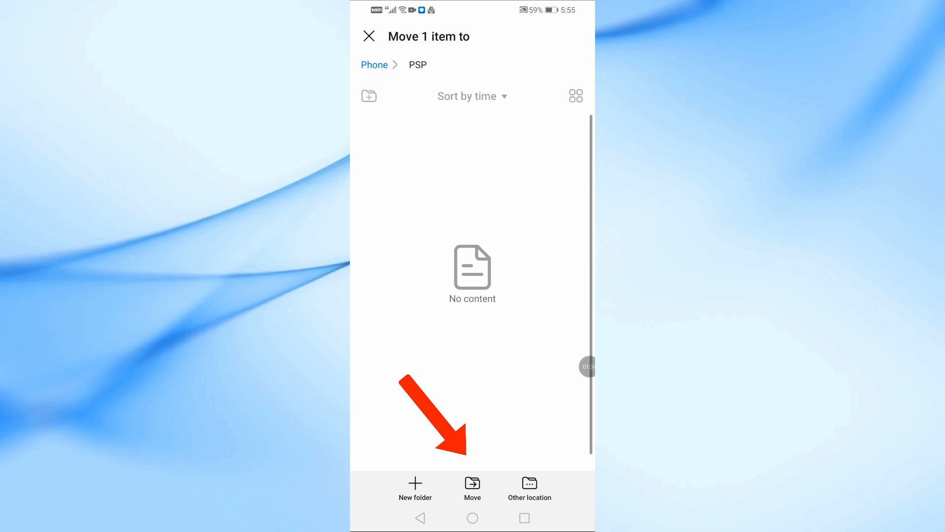
{"action": "left_click", "coordinate": [472, 489]}
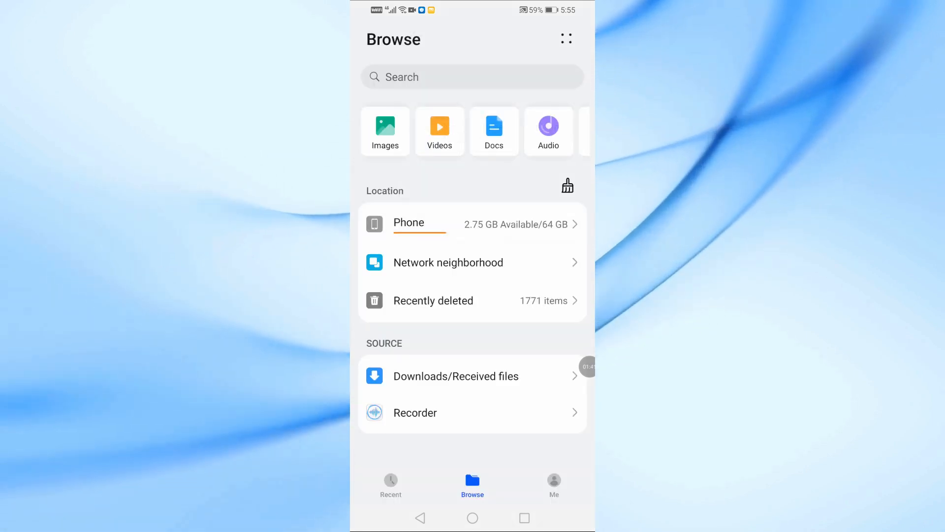
Verify PSP holds one item and Download no longer has the Need for Speed archive.
{"action": "left_click", "coordinate": [409, 222]}
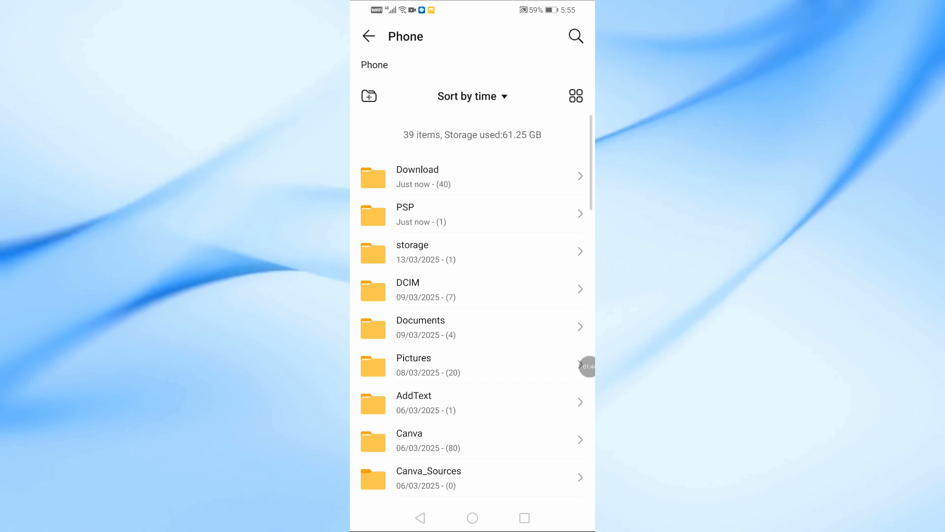
{"action": "left_click", "coordinate": [417, 176]}
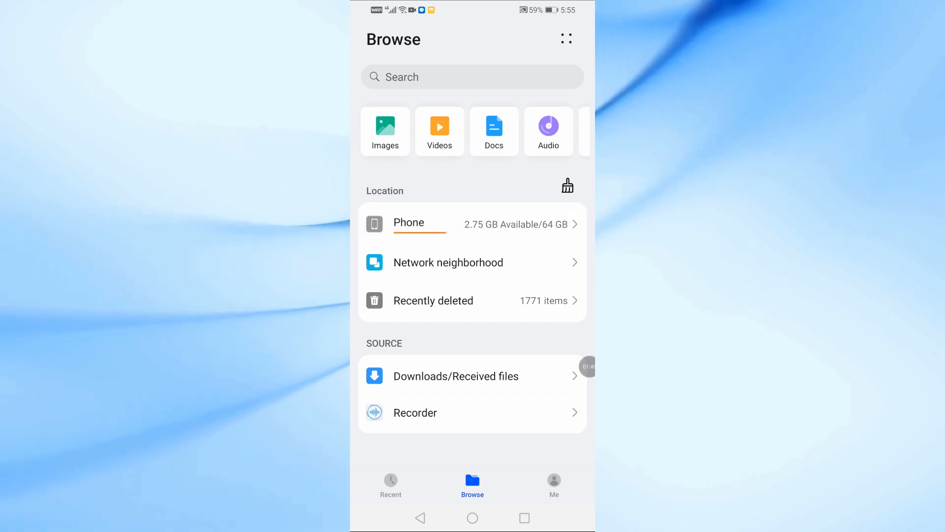
{"action": "left_click", "coordinate": [408, 223]}
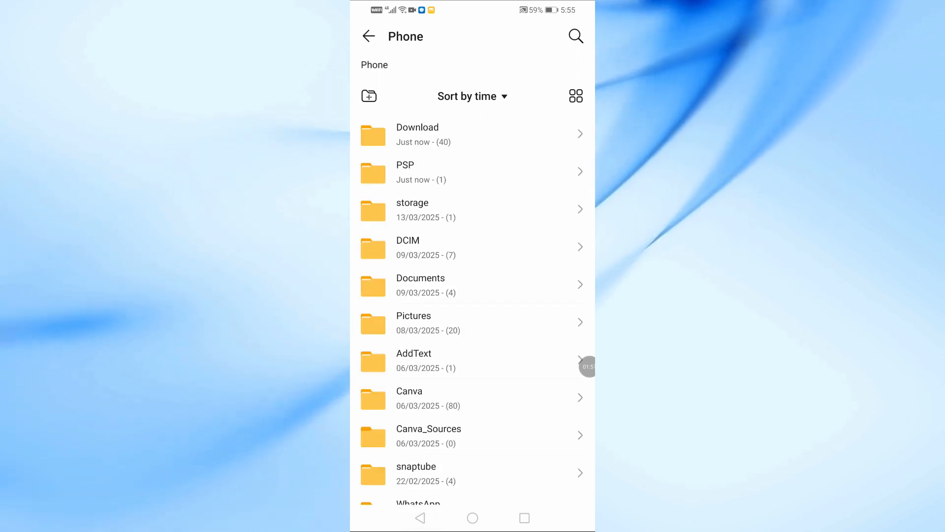
{"action": "left_click", "coordinate": [417, 134]}
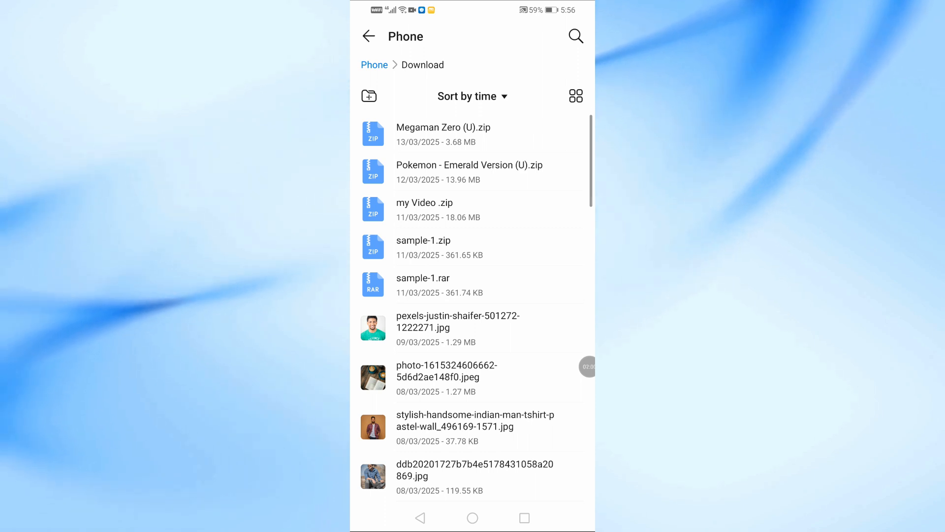